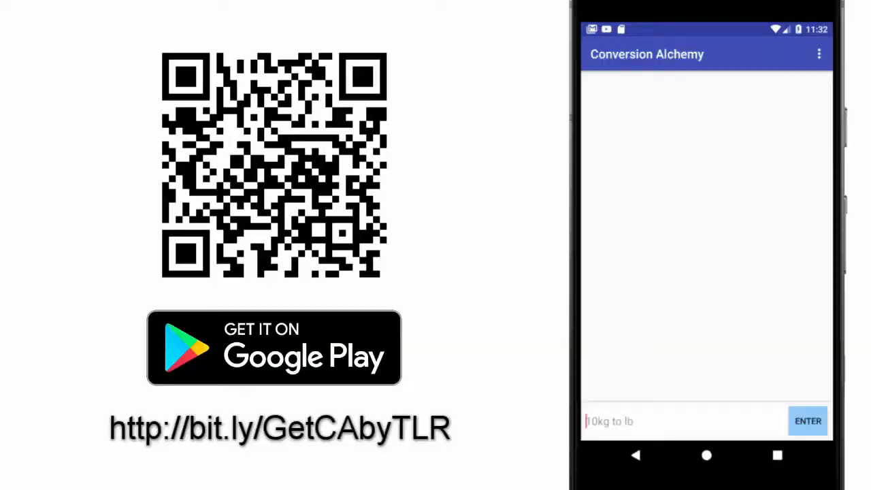
Convert 0.5kg to oz (17.637 oz) and [3/4]cup / 3 to ml (59.15 ml)
text(0.5kg to)
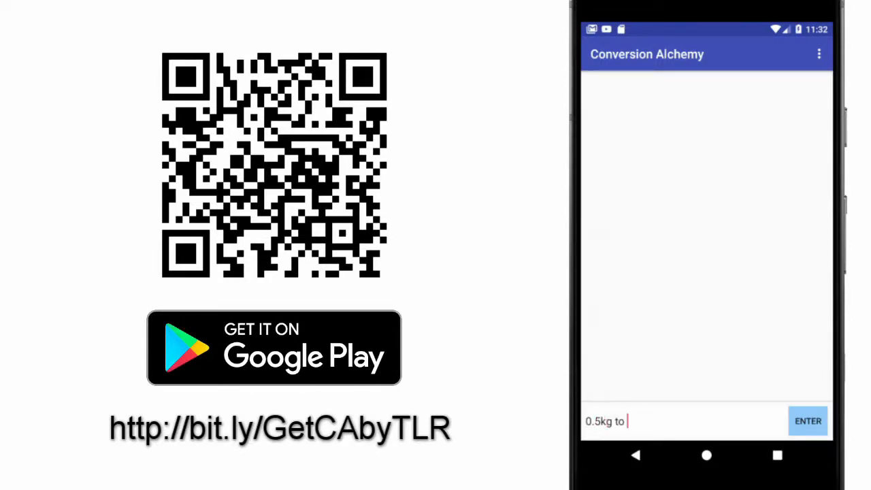
click(809, 421)
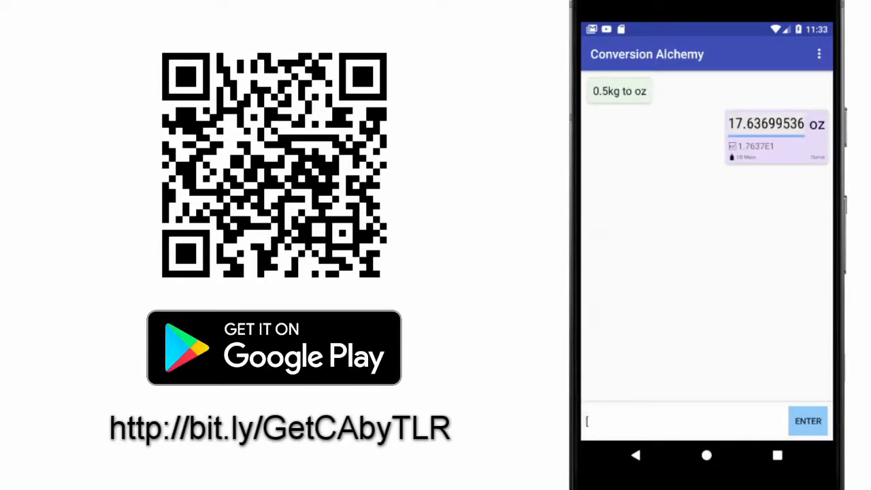
text([3/4]cup /)
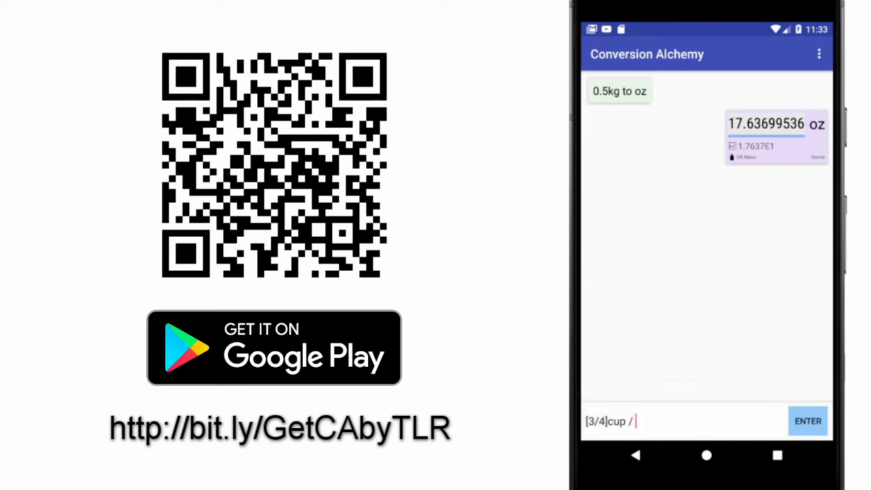
text(3 to ml)
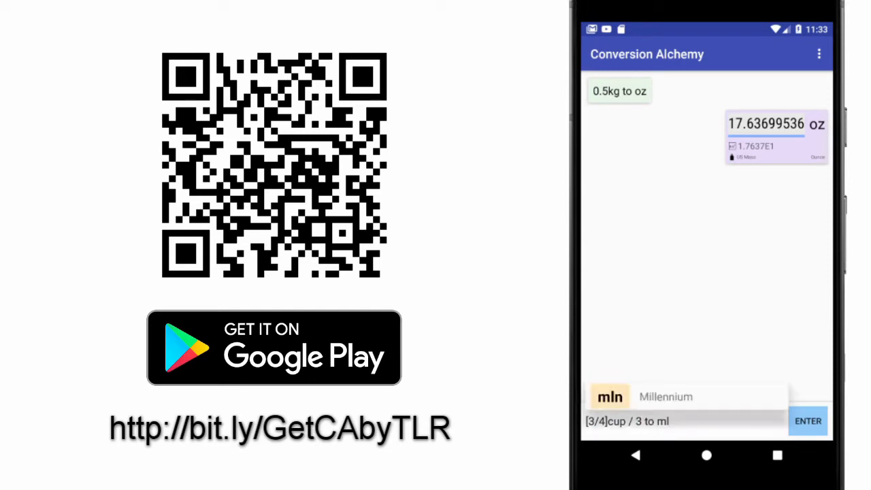
click(809, 421)
text([1 3/16)
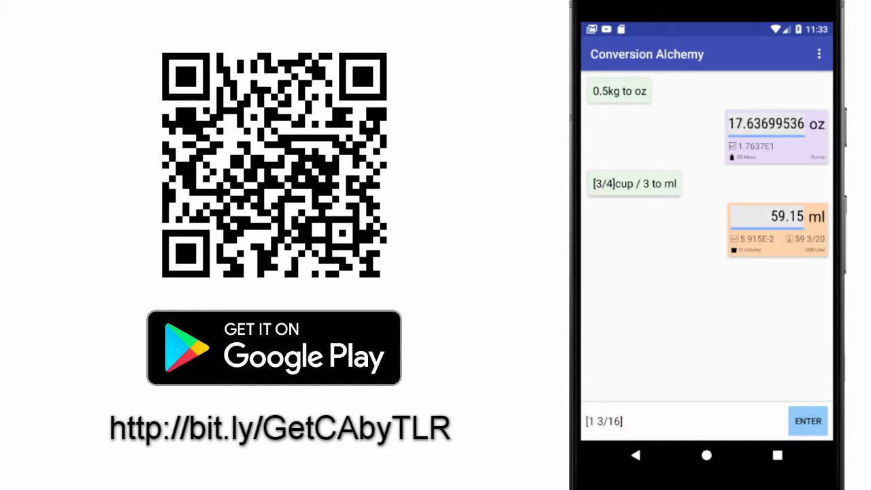
Add [1 3/16]in + [5/16]in, getting 1.5 in
text(in + [5)
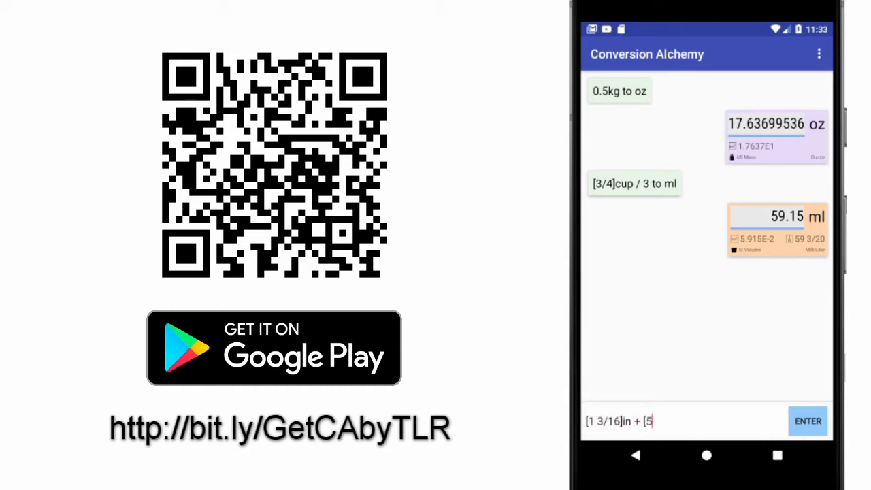
text(/16]in)
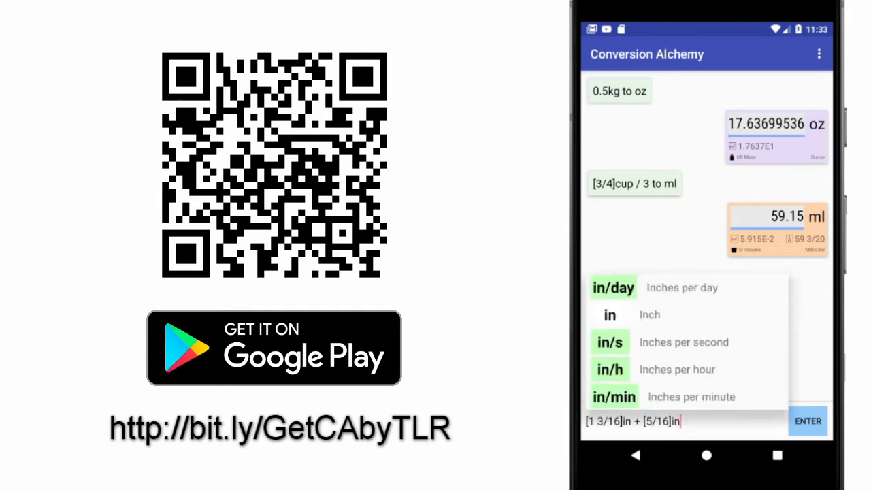
click(809, 420)
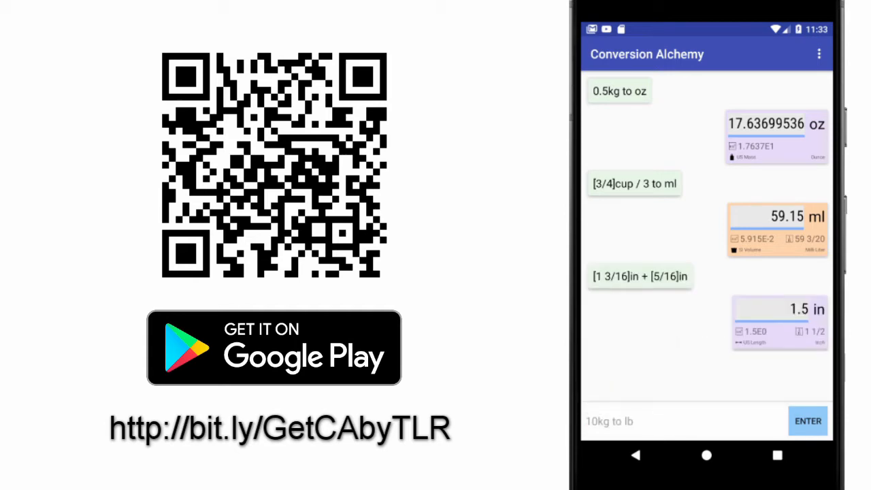
Compute [13 7/32]in + 150mm to cm (48.575625 cm) and 68n to u (0.068 μ)
text(13)
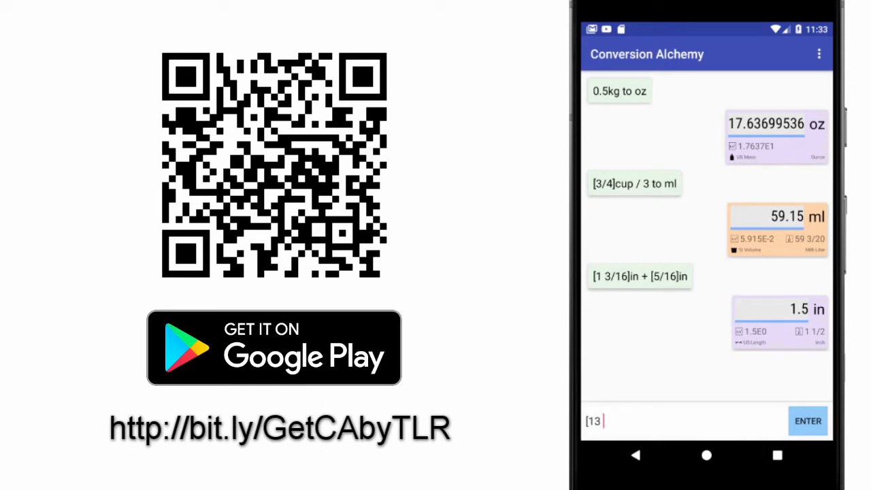
text(7/32]in)
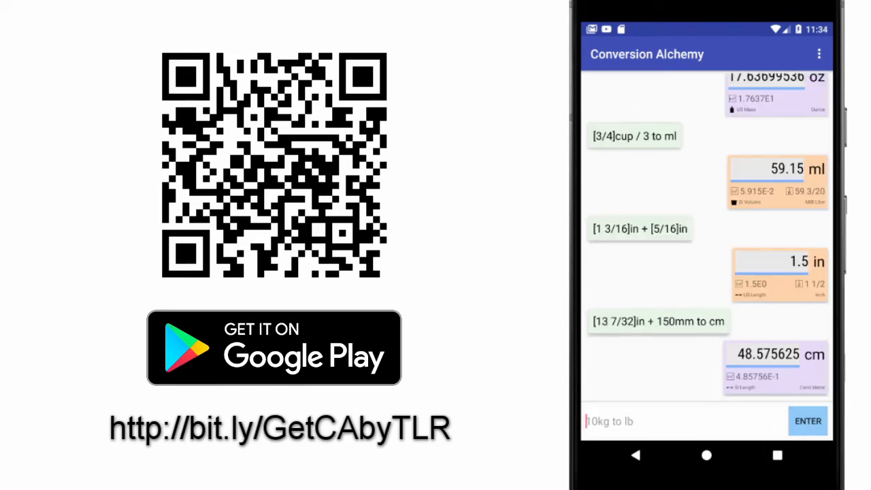
text(68)
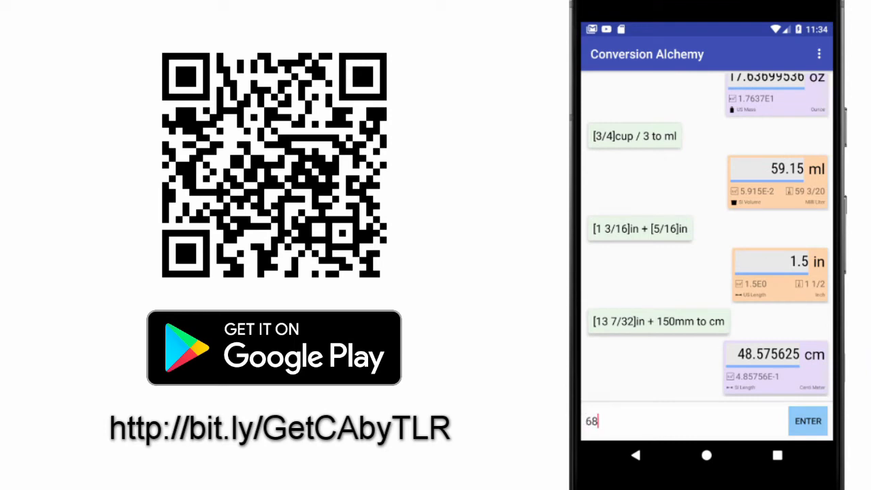
click(809, 420)
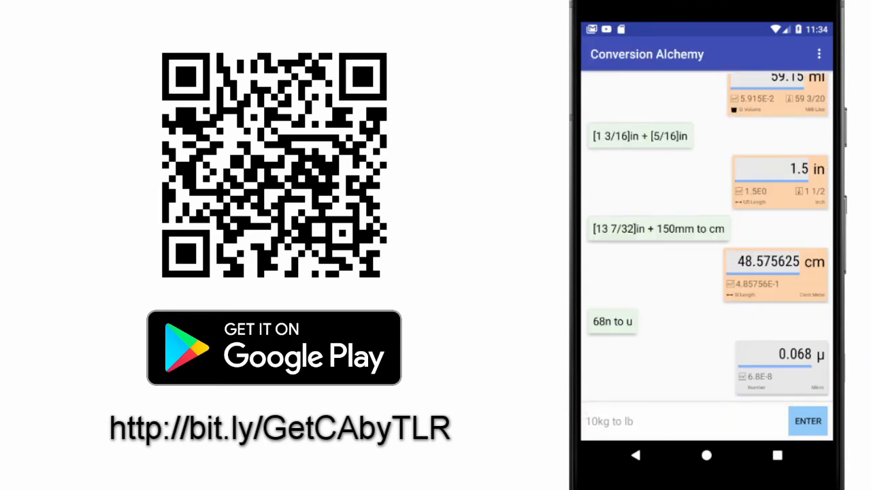
Convert 40Gbps to TB/day (431.97) and 4TB to TiB (3.638), then enter 750ppm
text(40G)
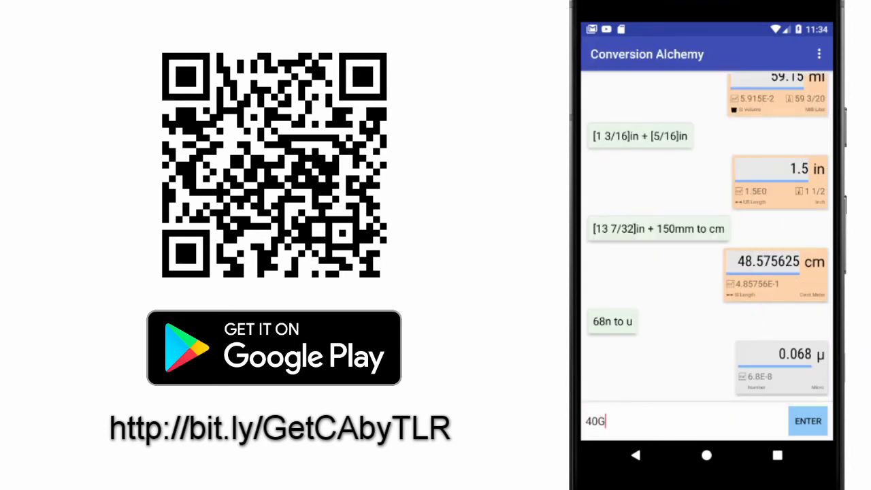
text(bps to)
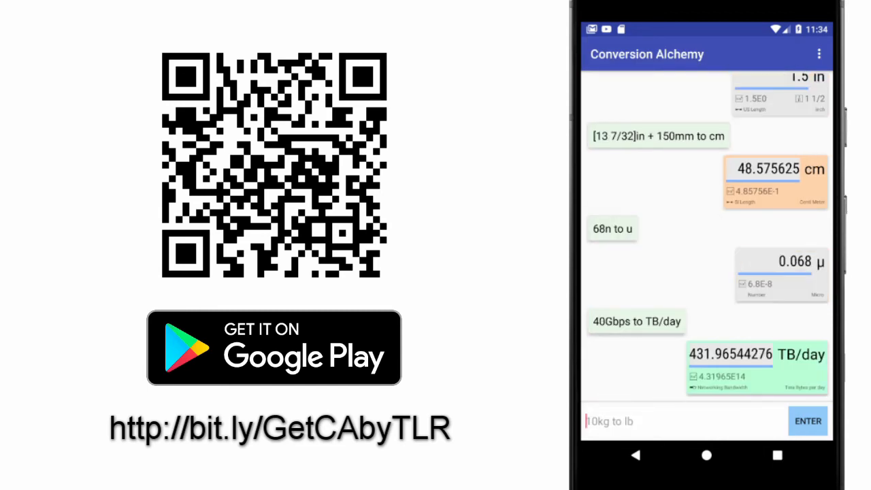
text(4TB)
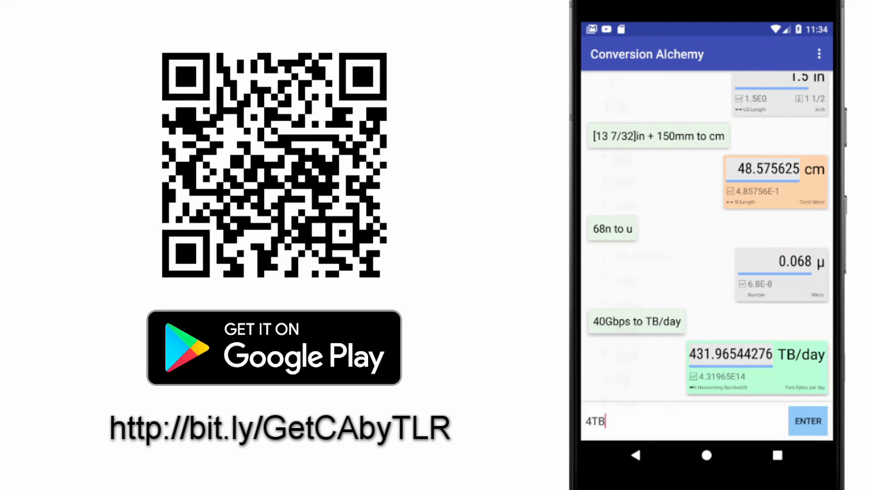
click(809, 420)
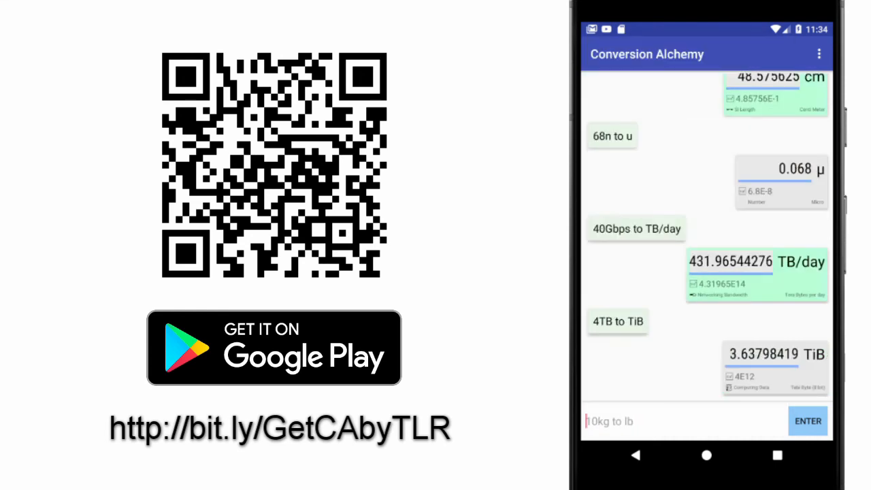
text(750ppm)
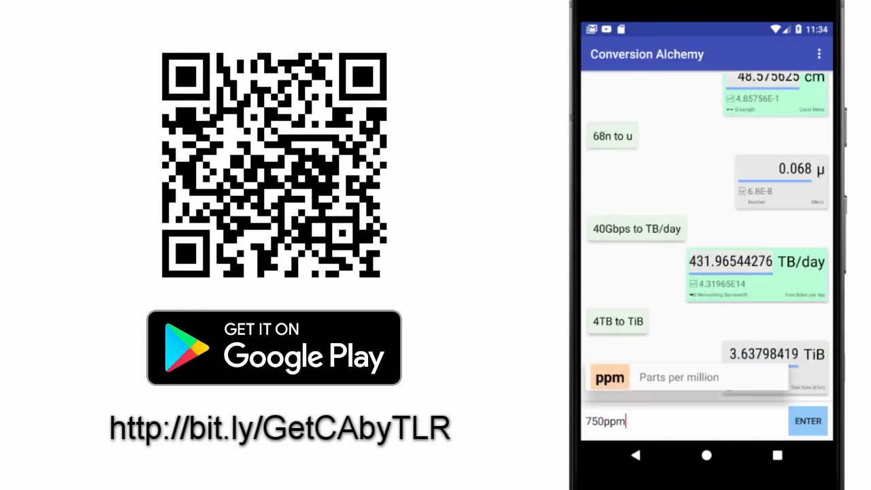